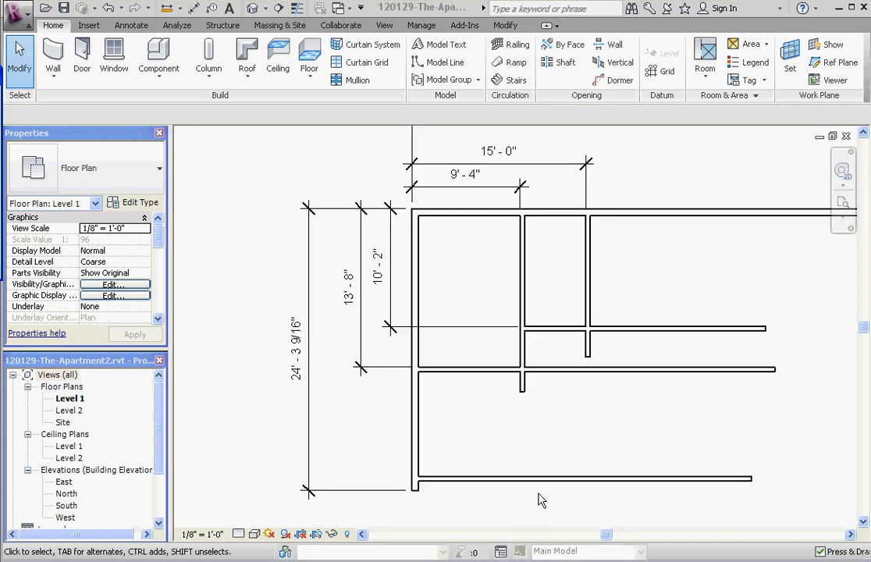
mouse_move(458, 440)
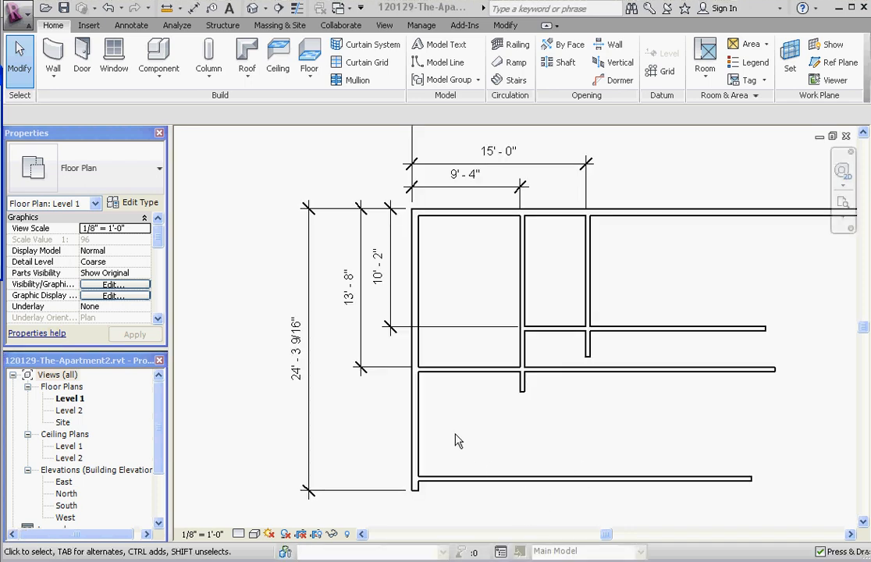
mouse_move(477, 484)
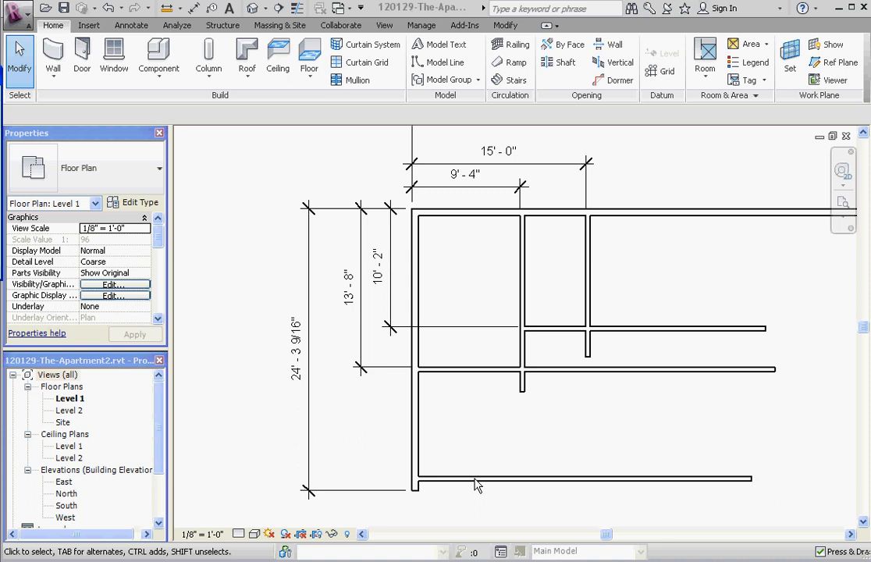
mouse_move(260, 338)
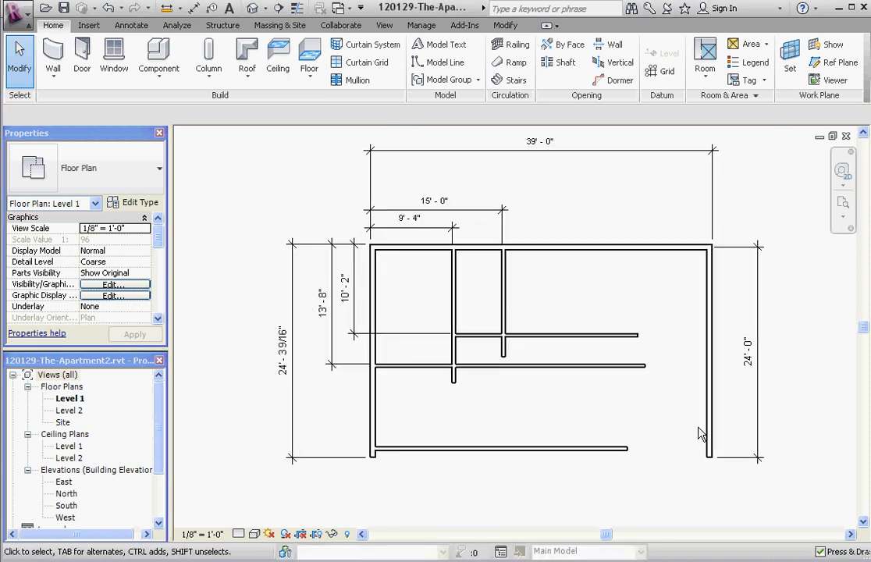
mouse_move(707, 426)
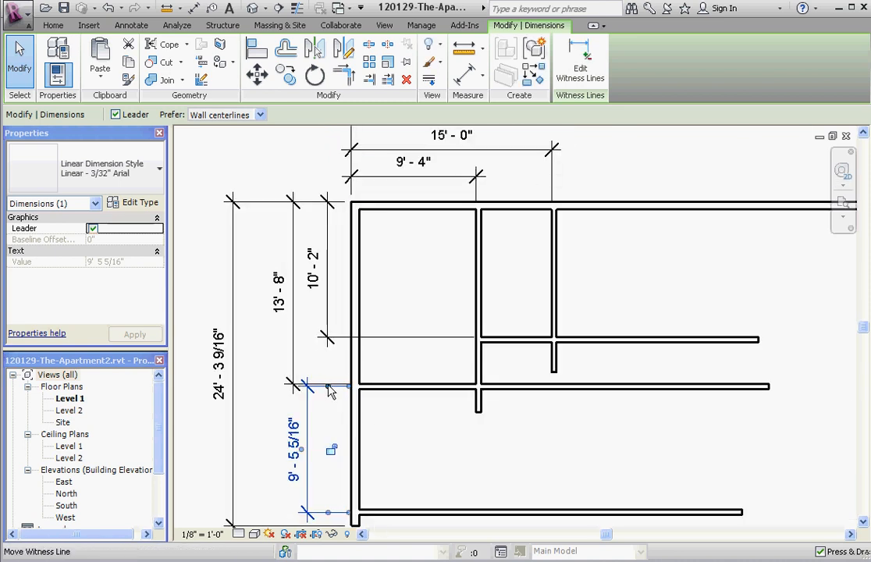
mouse_move(394, 205)
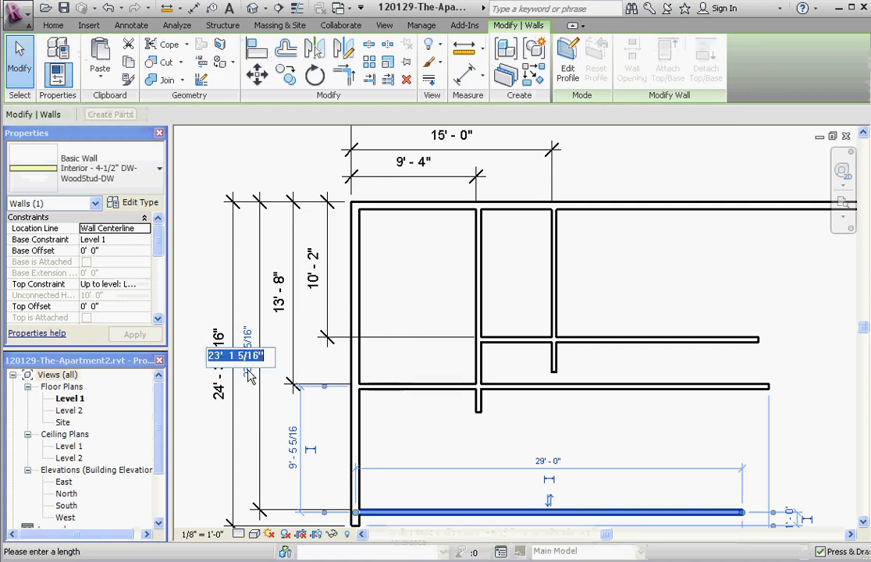
mouse_move(250, 375)
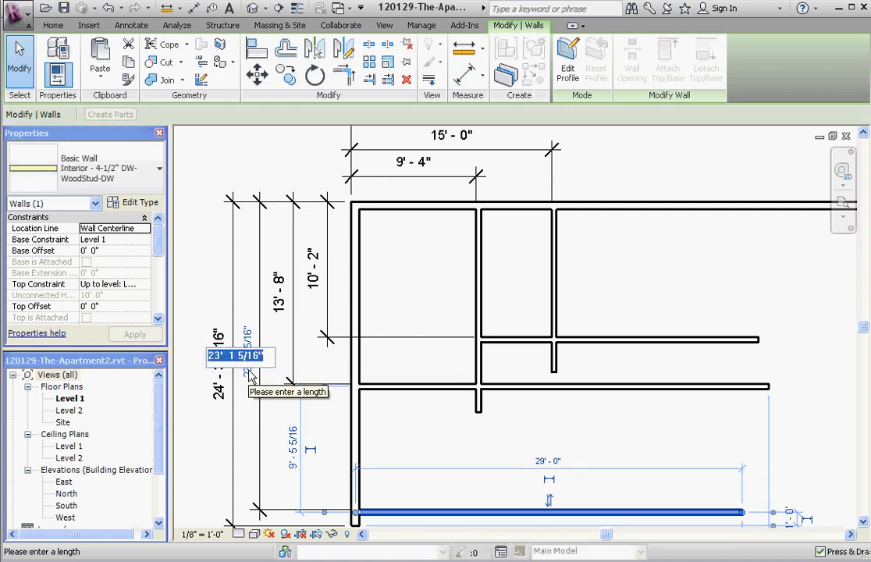
Step: Enter 16' as the bottom wall's dimension value, placing it 16'-8" below the top wall
type("16")
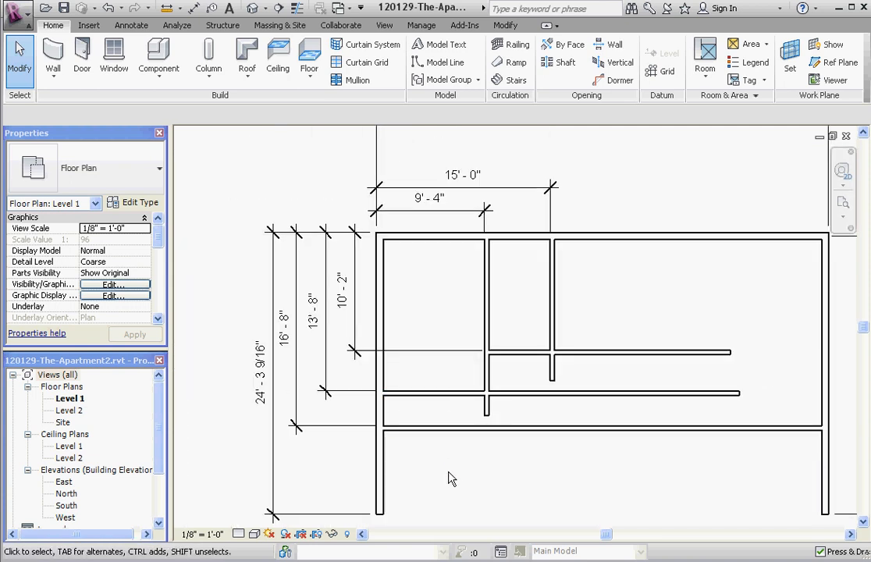
mouse_move(456, 477)
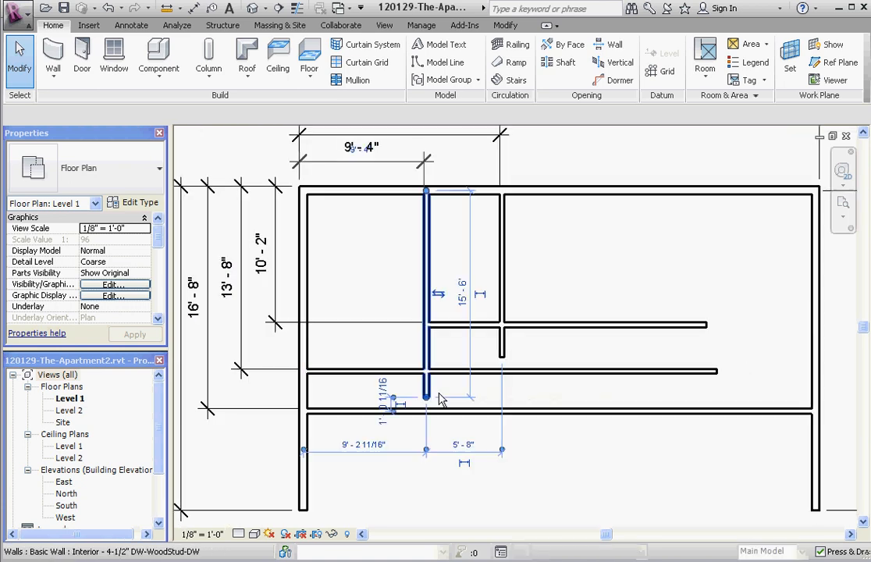
Step: Extend both interior vertical walls down to the 16'-8" wall, then deselect
left_click(425, 398)
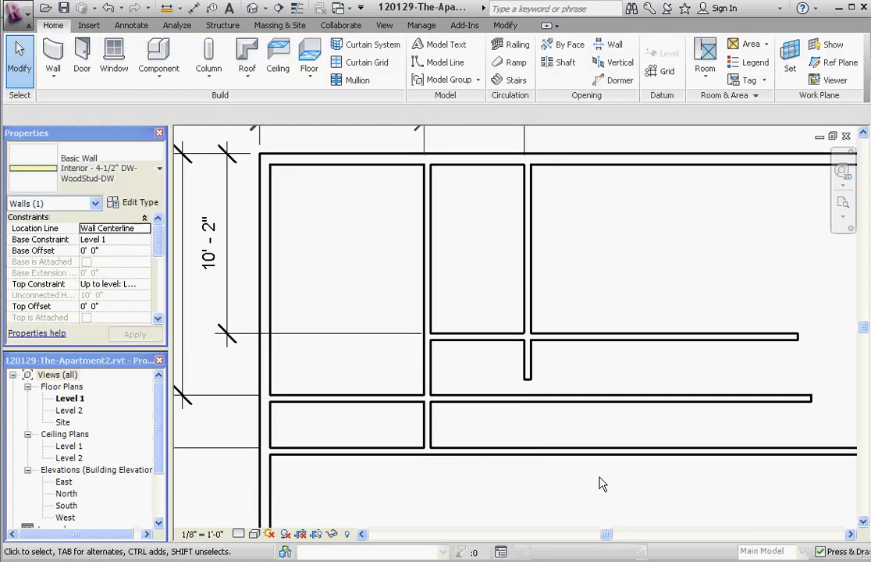
left_click(605, 483)
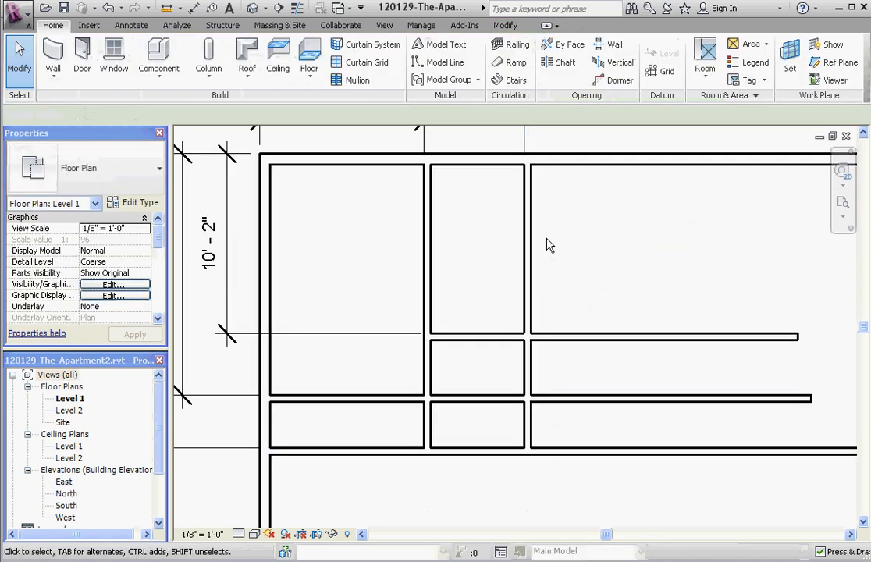
mouse_move(600, 270)
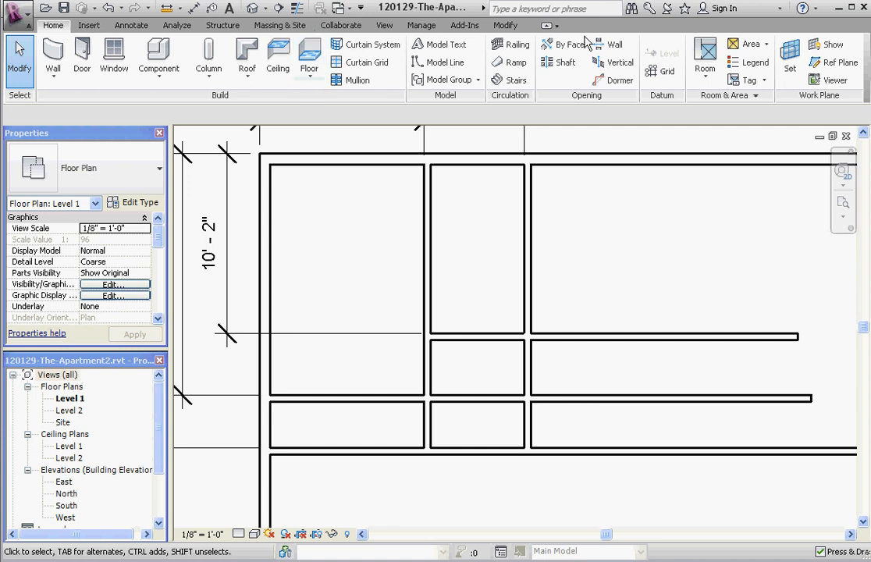
Step: Show the Modify tab's Trim/Extend and Split Element tools
left_click(505, 25)
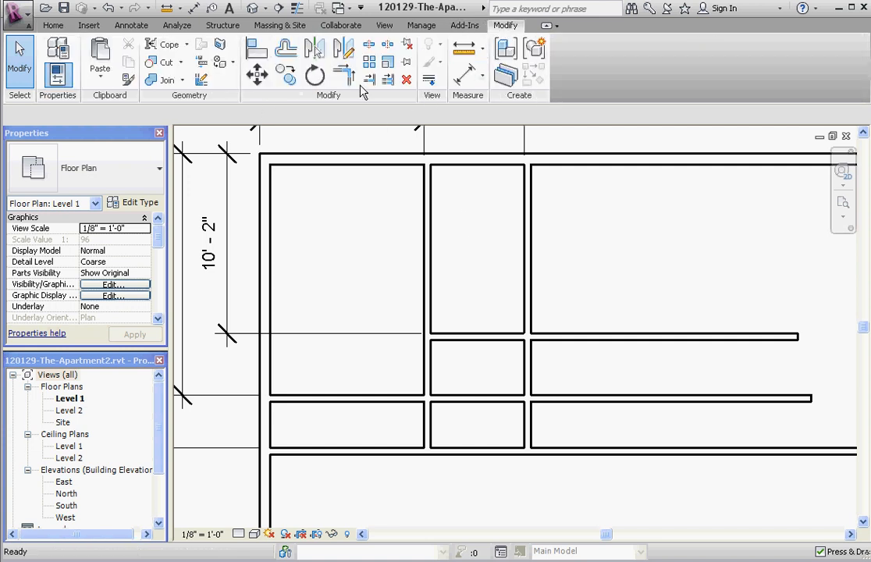
mouse_move(344, 75)
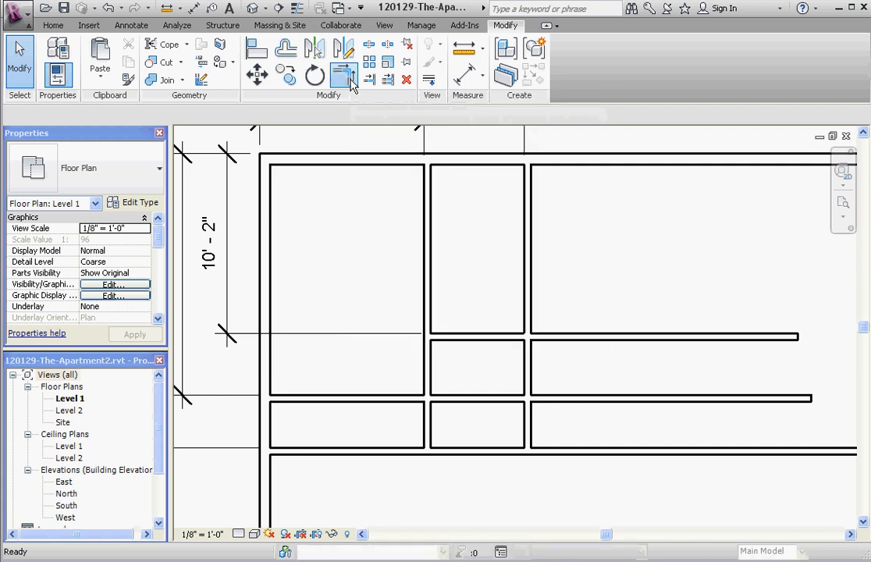
left_click(529, 234)
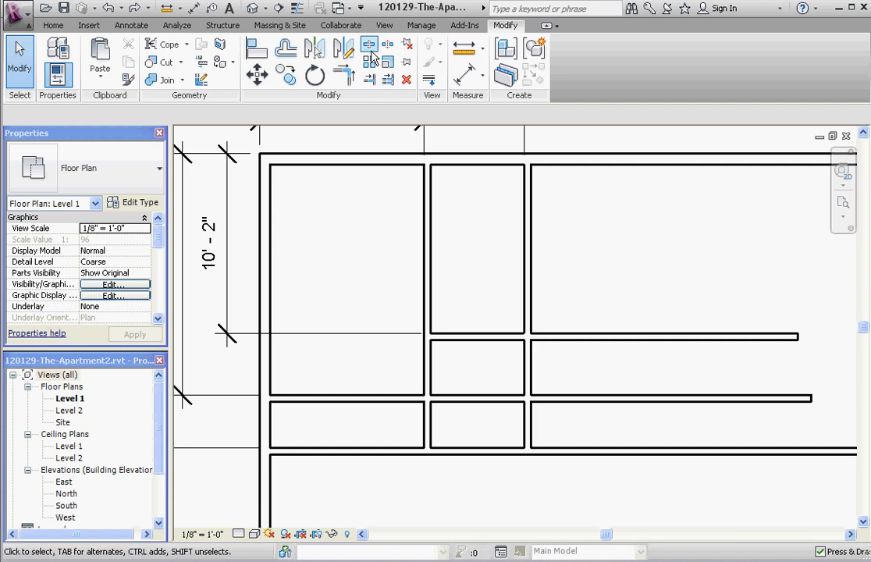
mouse_move(370, 50)
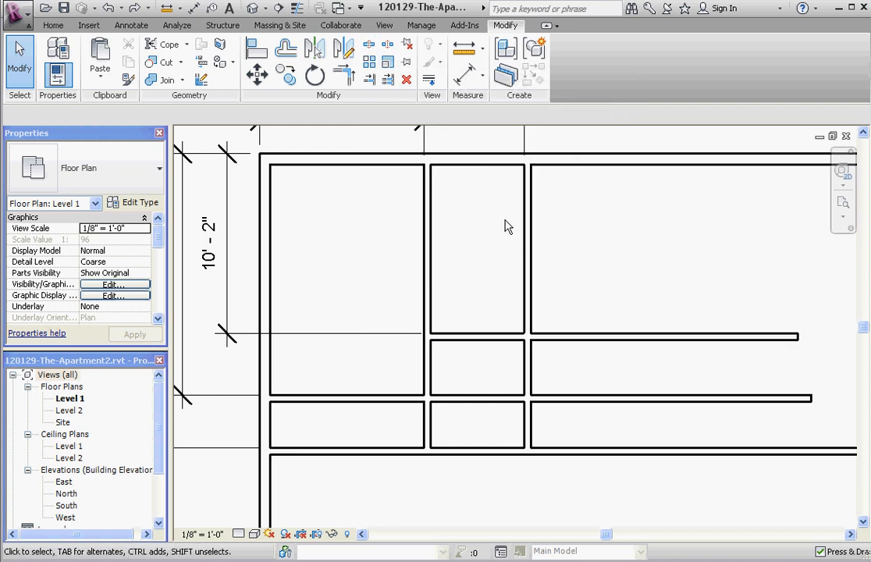
mouse_move(530, 375)
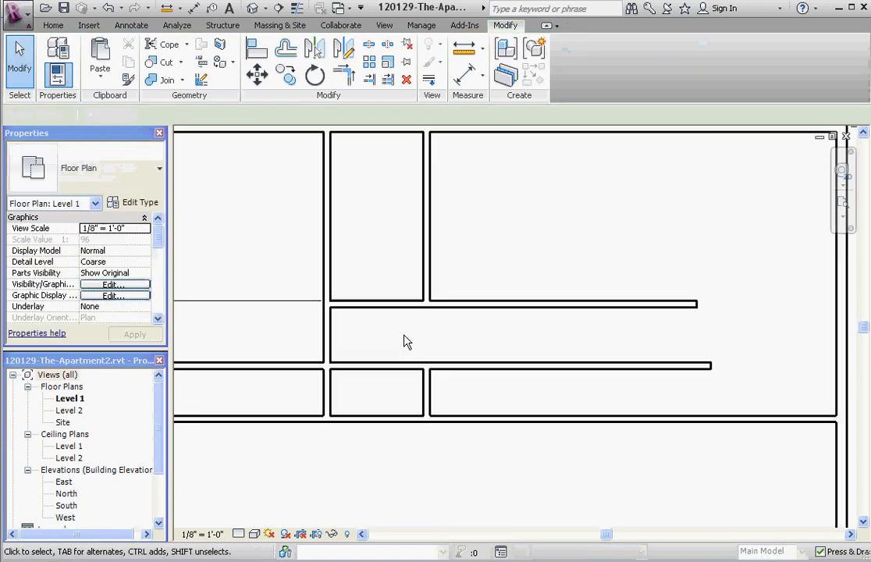
Step: Remove the middle interior wall crossing between the corridor walls, then deselect
left_click(422, 355)
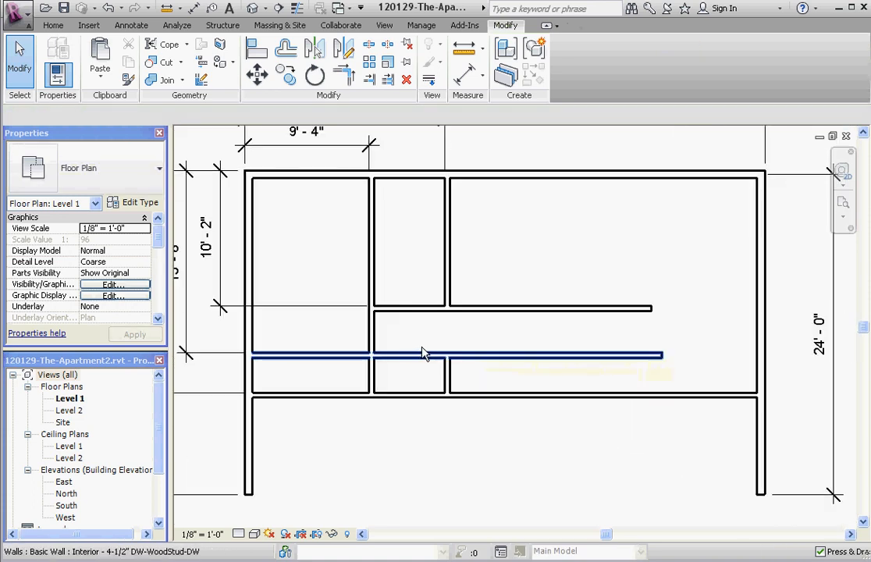
left_click(416, 160)
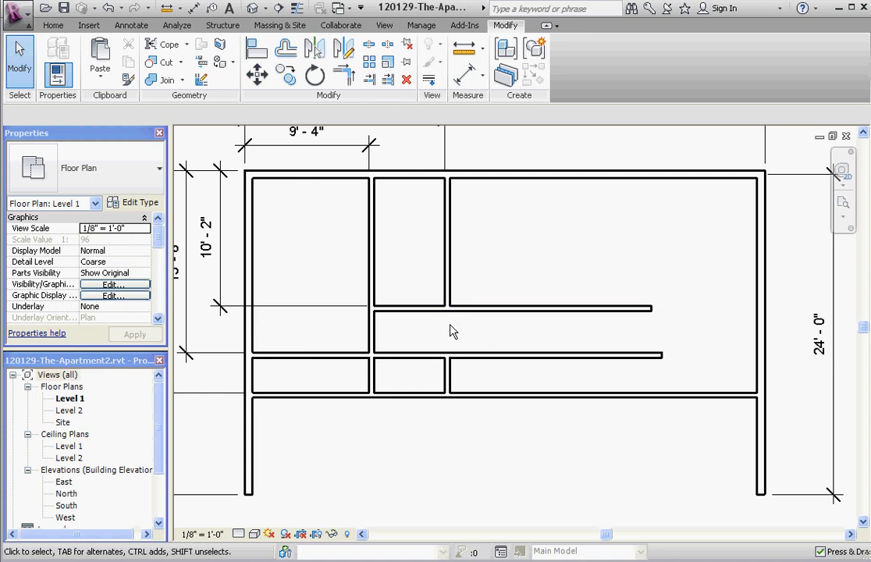
mouse_move(504, 325)
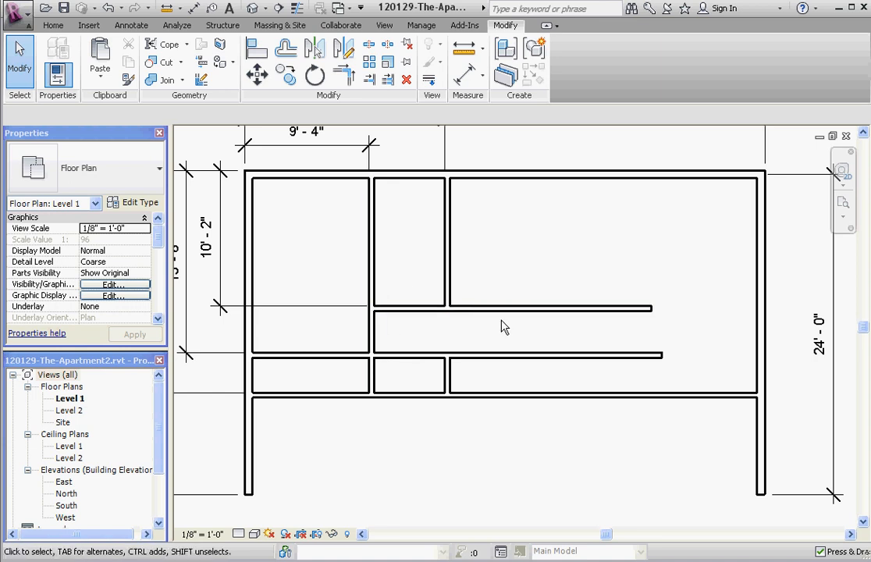
mouse_move(312, 100)
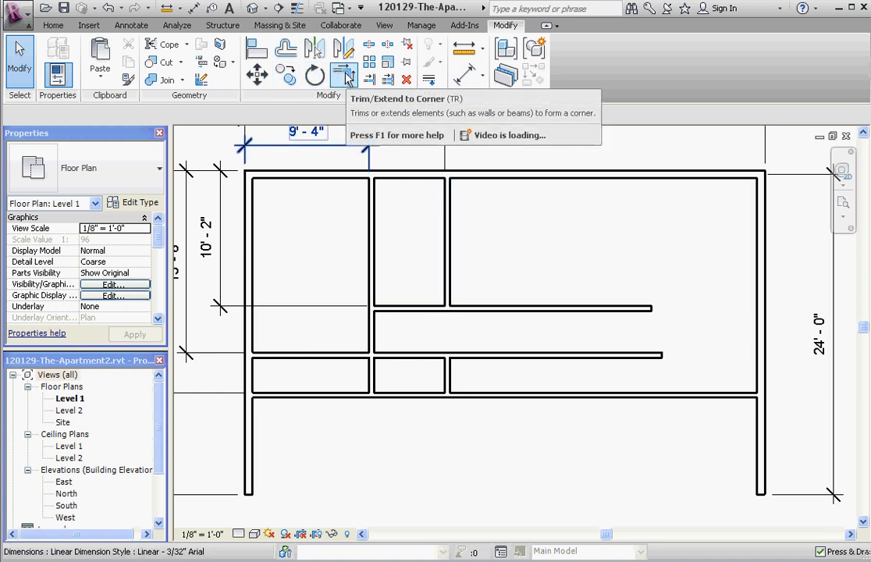
Step: Trim/Extend to Corner the vertical closet wall with the horizontal corridor wall
left_click(438, 308)
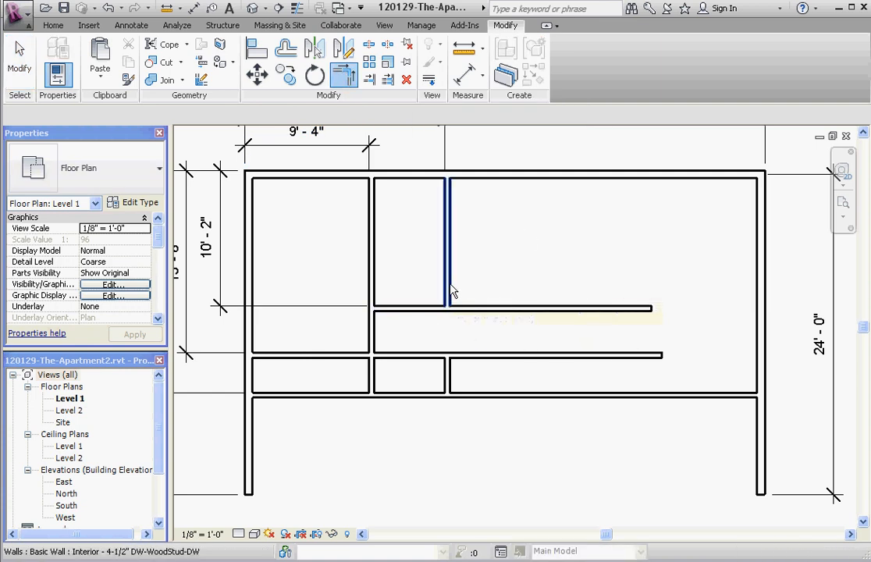
left_click(406, 311)
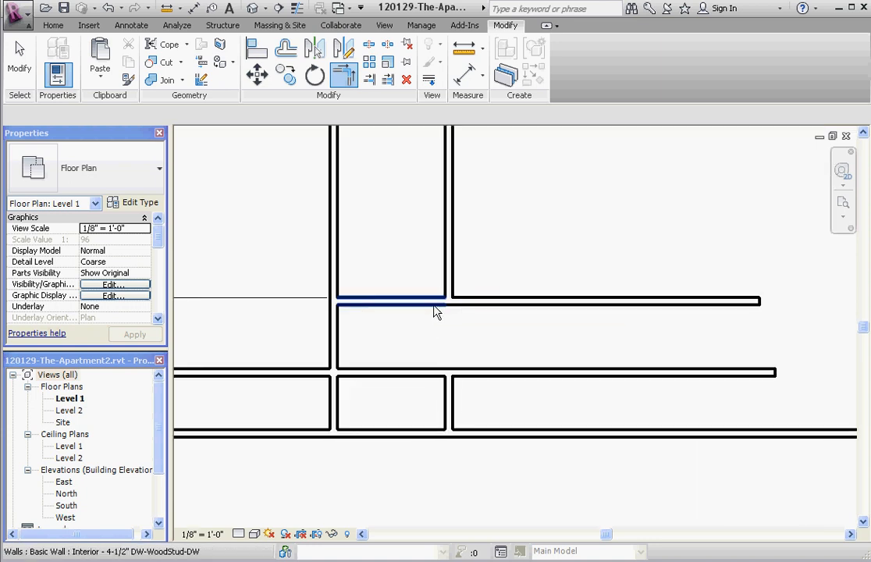
left_click(451, 234)
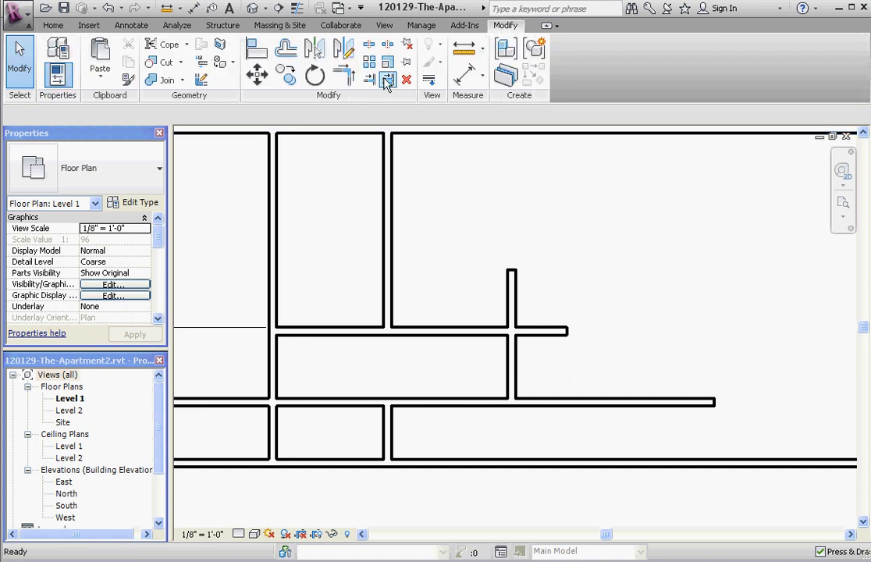
mouse_move(369, 78)
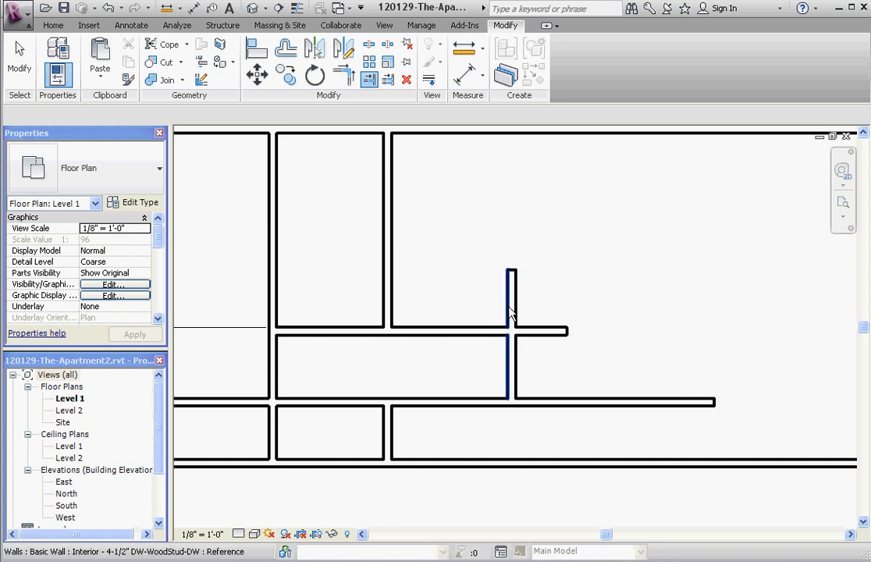
mouse_move(519, 309)
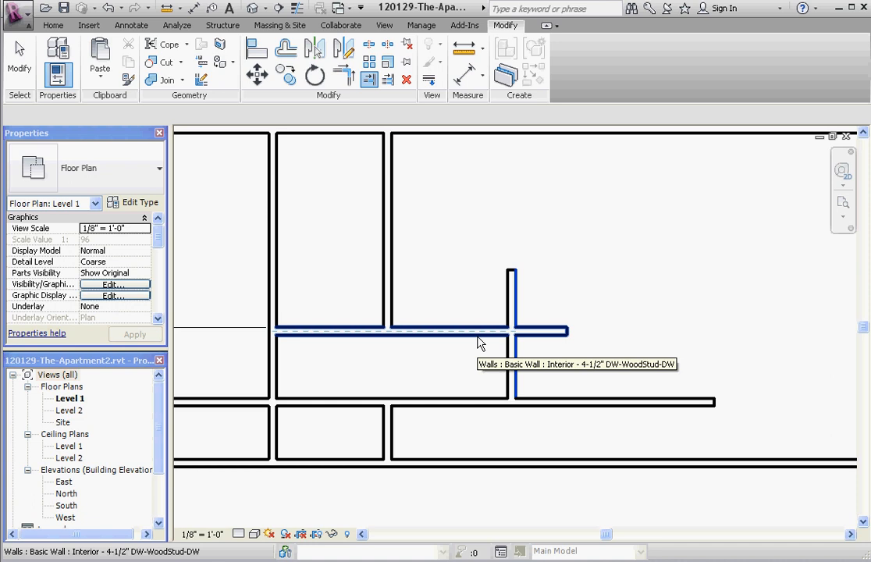
mouse_move(562, 335)
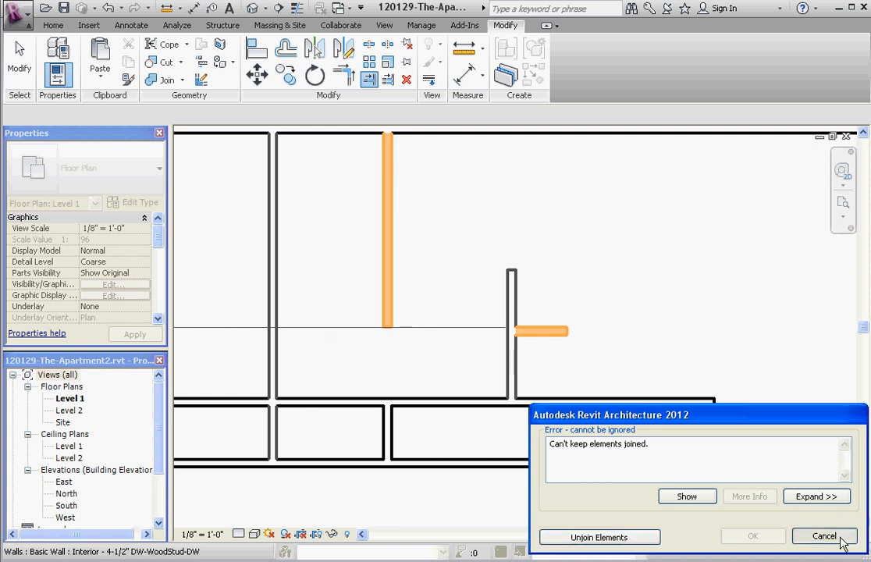
Step: Cancel the wall-join error so the trimmed upper corridor wall stays flush
left_click(824, 536)
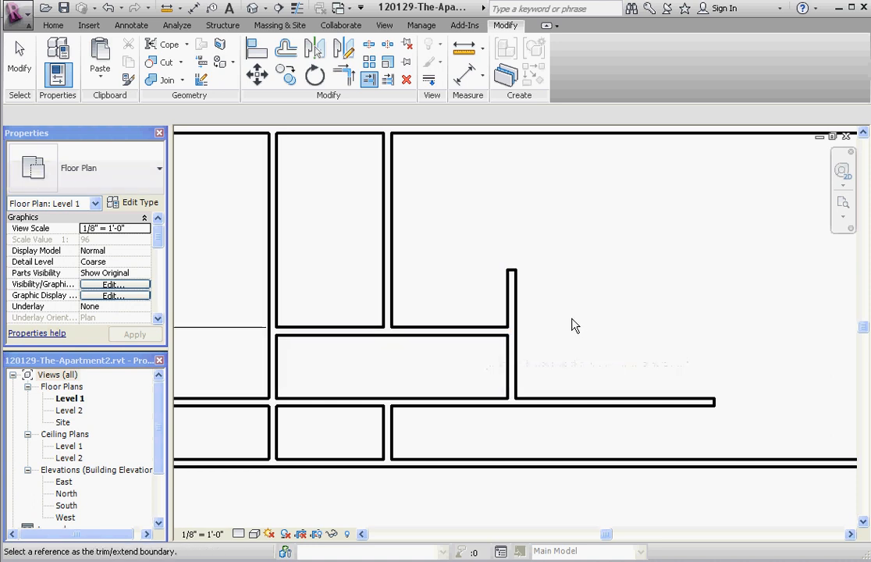
mouse_move(493, 356)
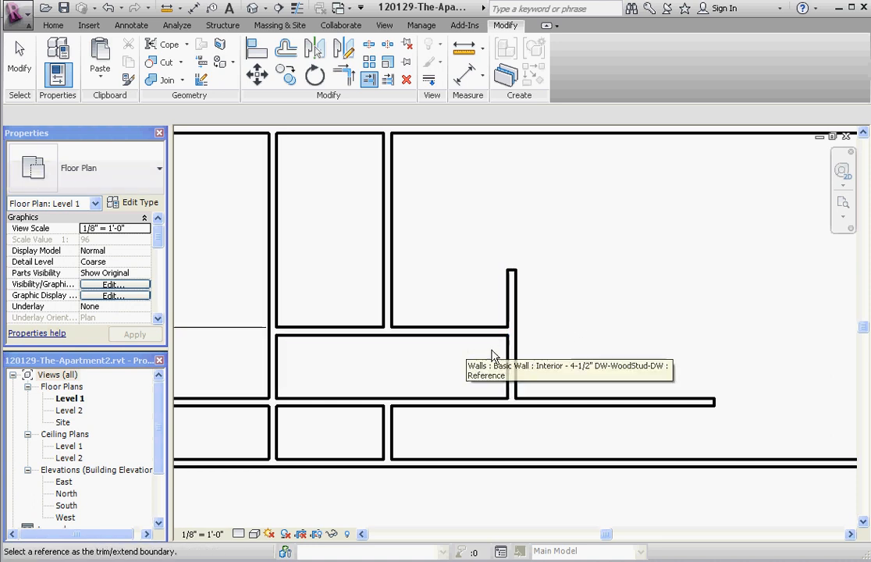